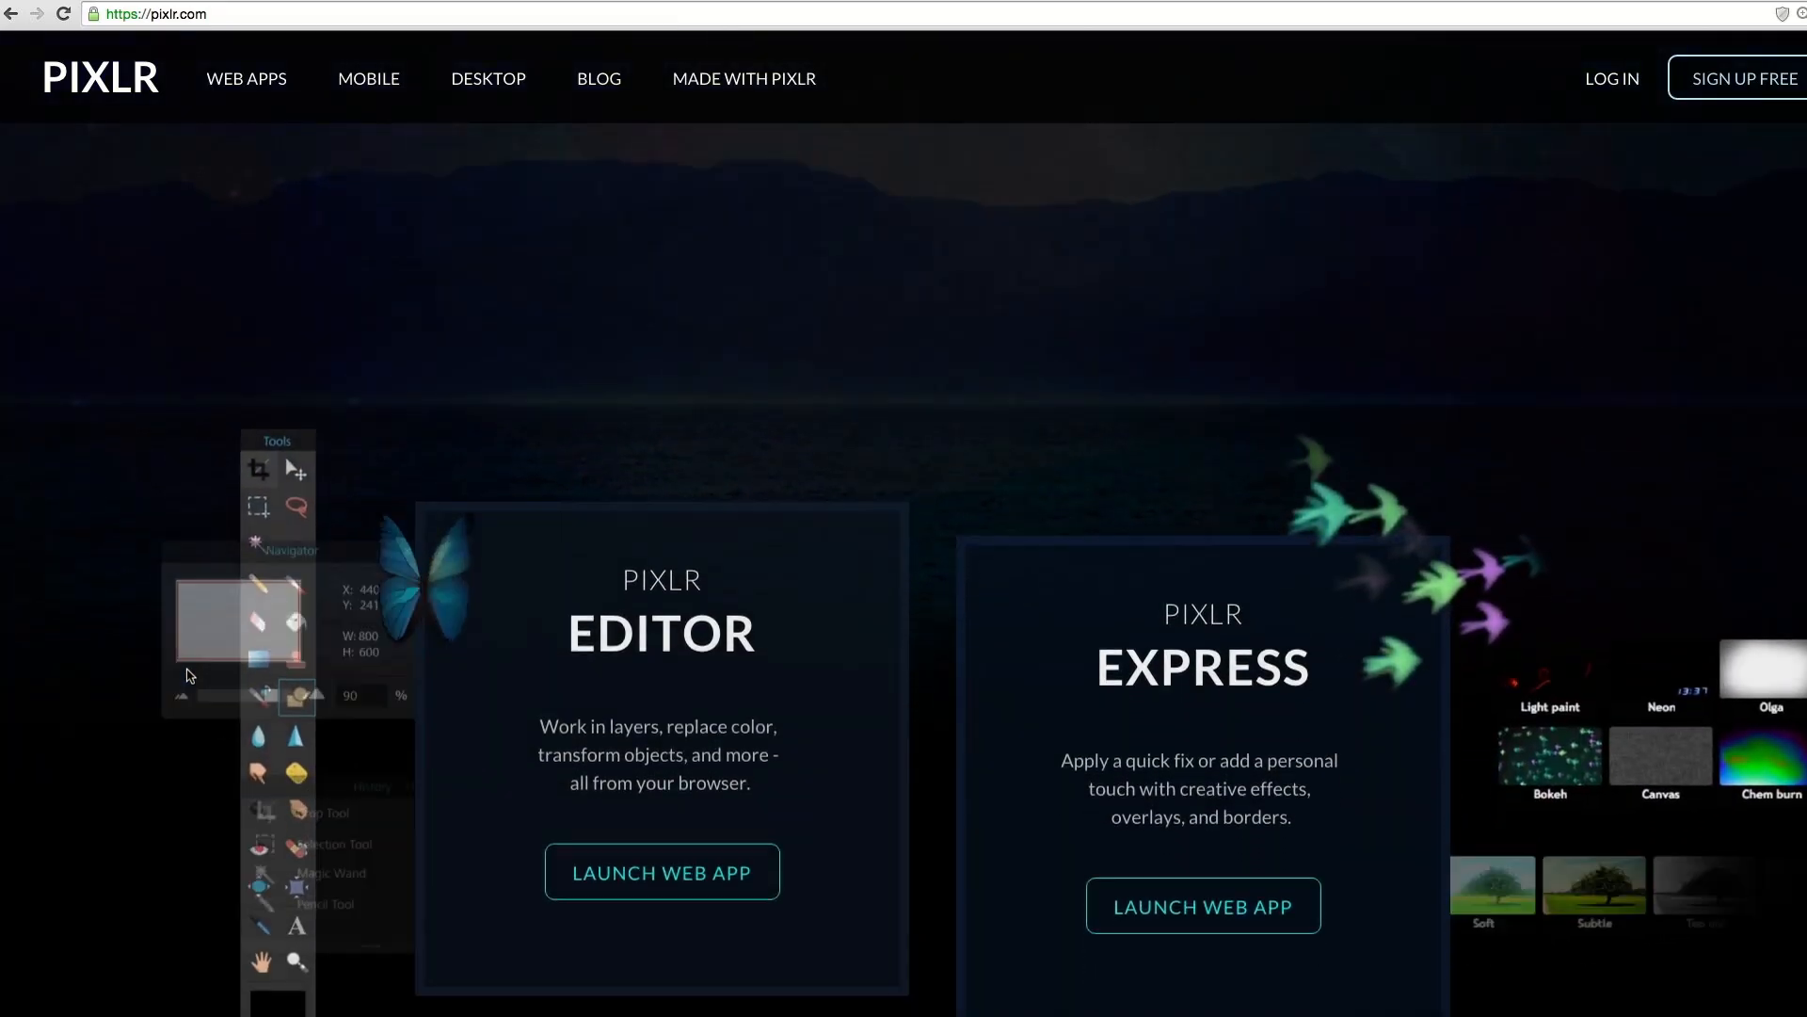
# Launch the Pixlr Editor web app and load colorful_balloons.jpg from the computer
pyautogui.scroll(-3)
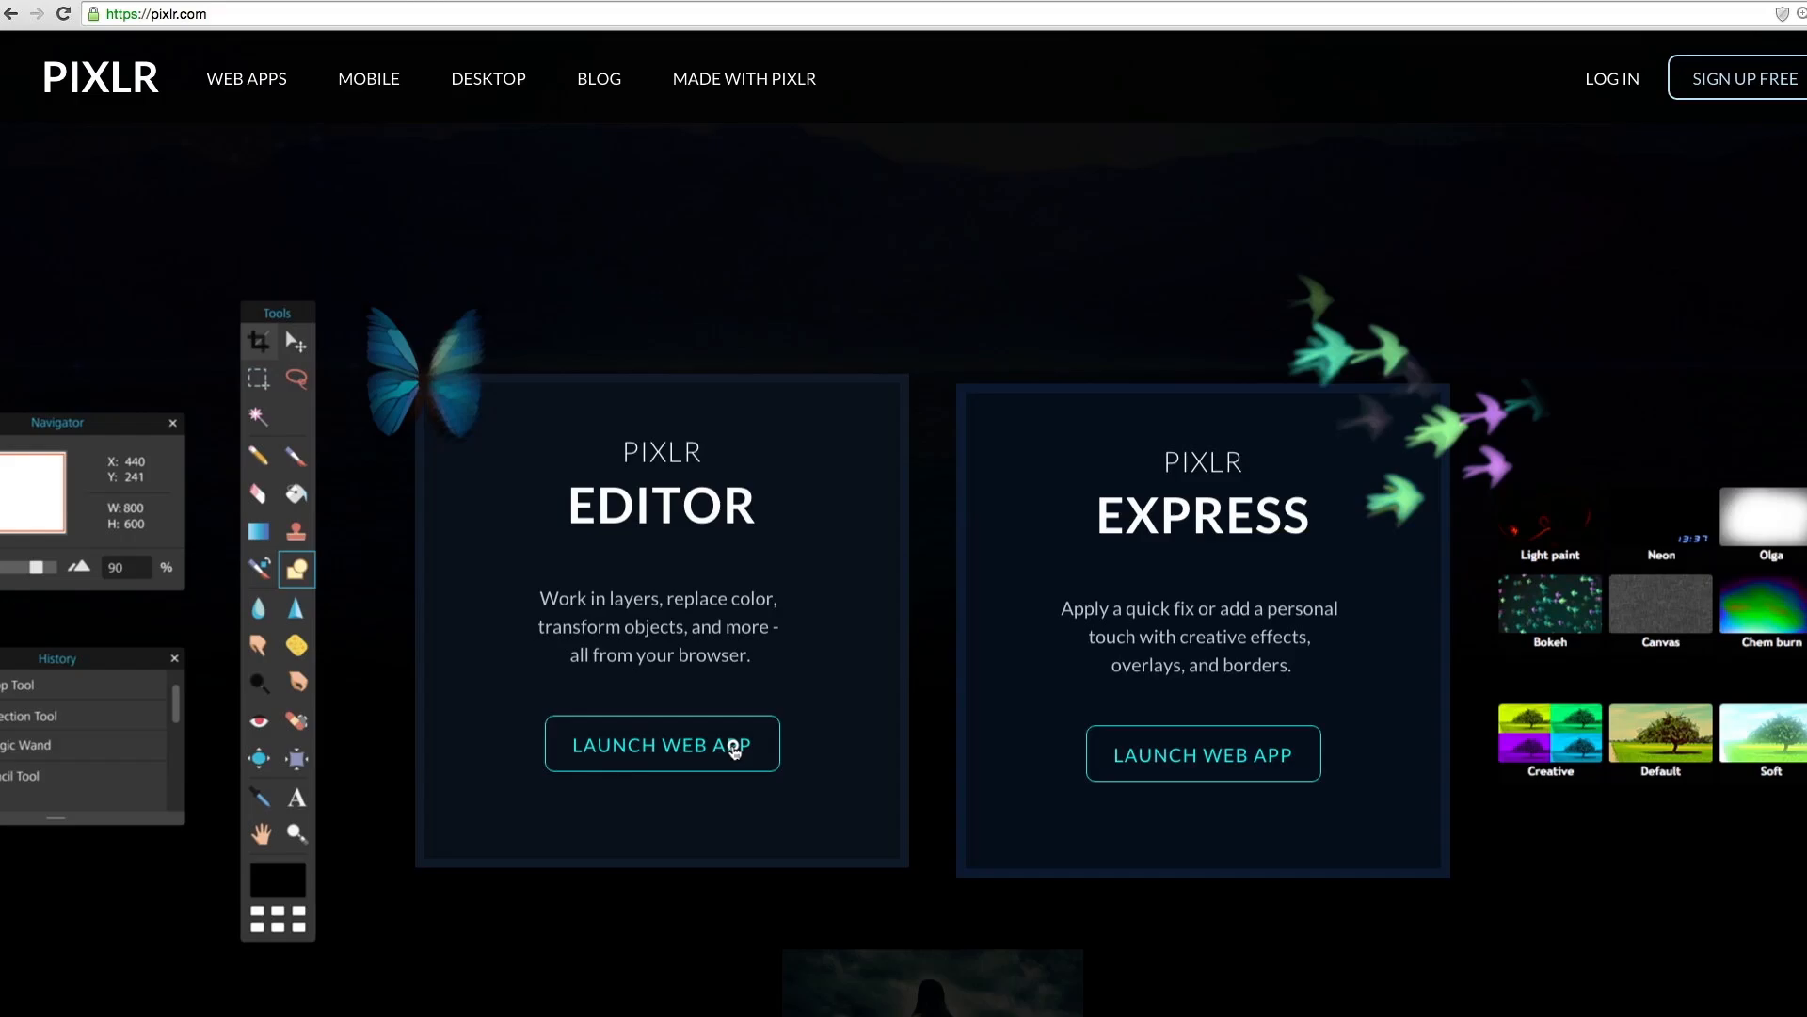
pyautogui.click(661, 743)
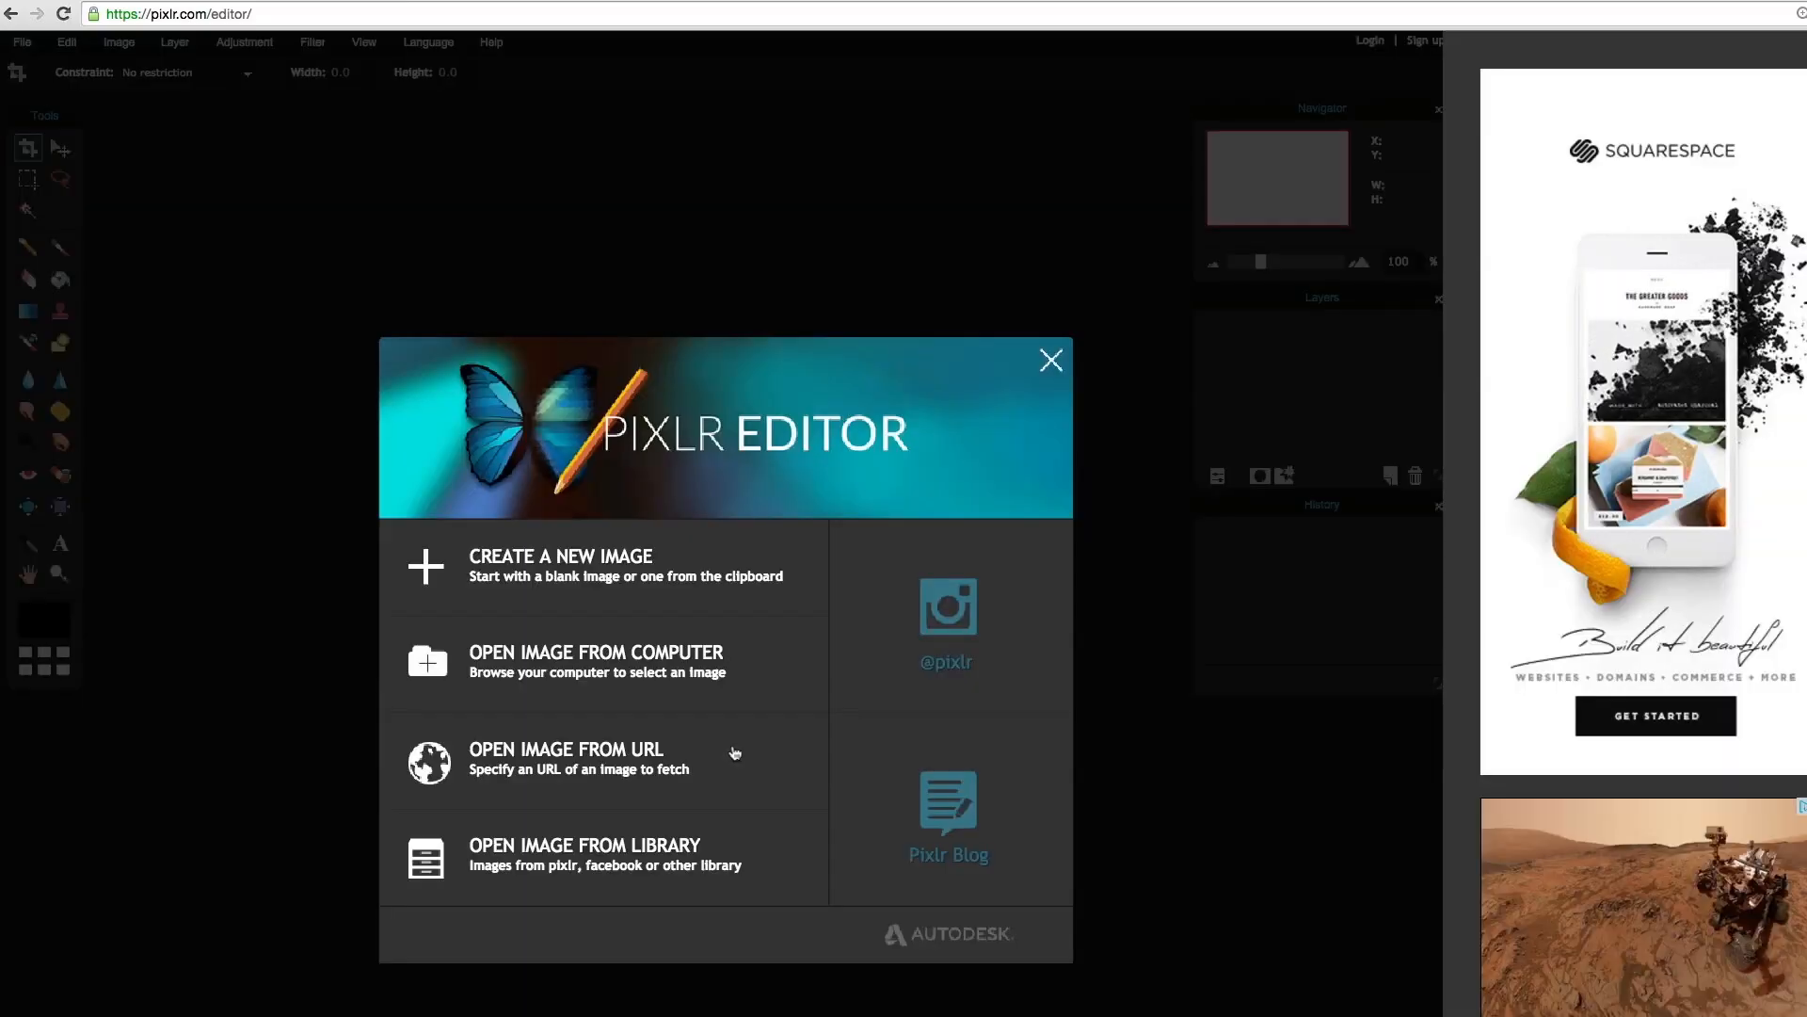
pyautogui.click(597, 661)
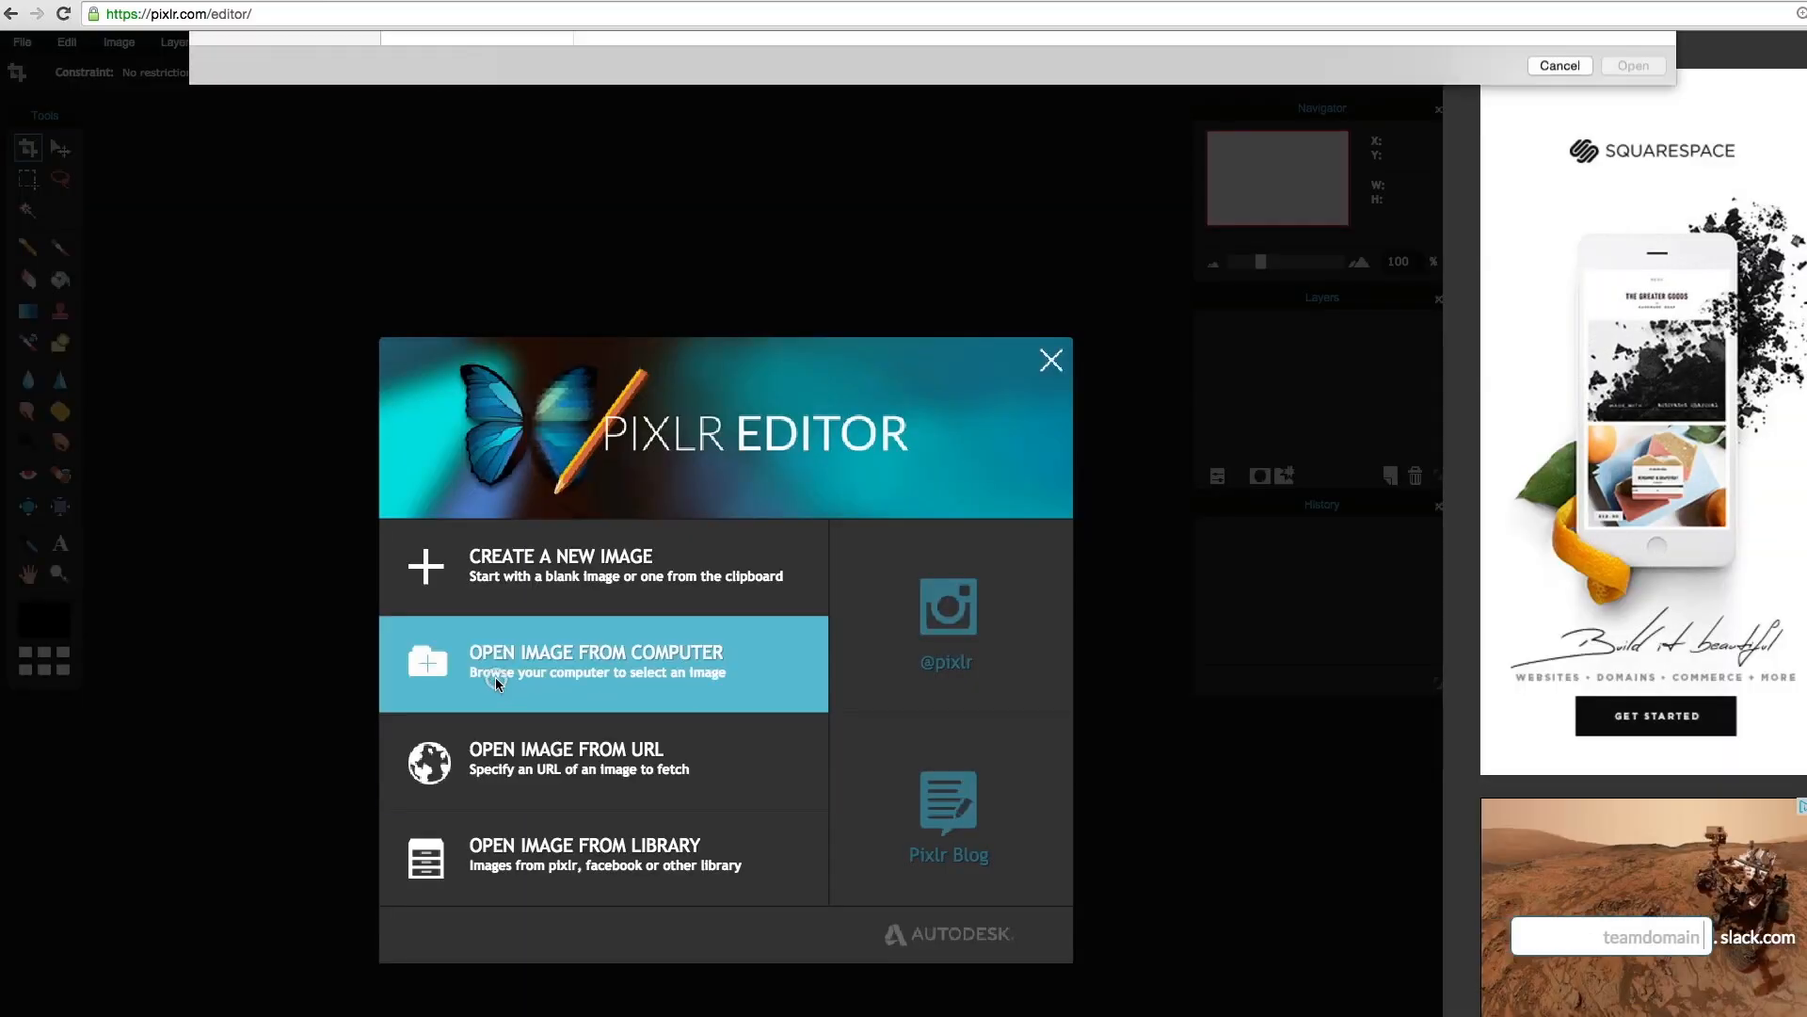
pyautogui.click(595, 663)
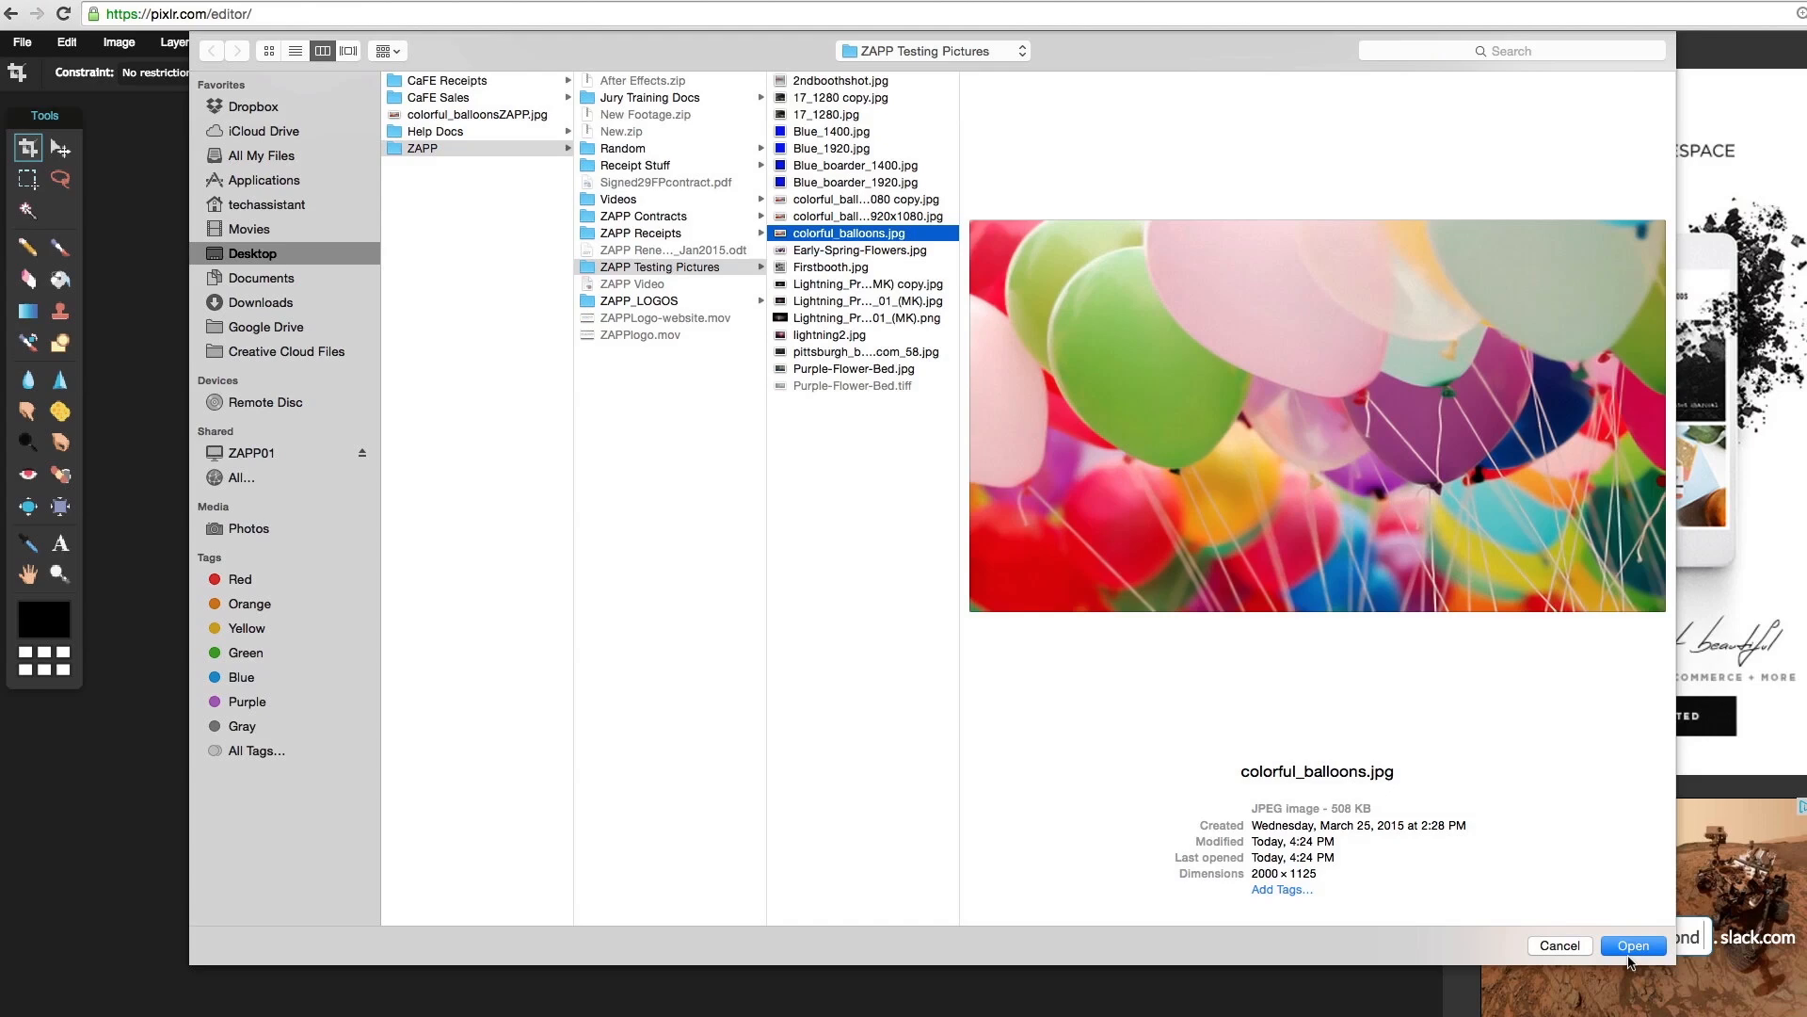
pyautogui.click(1632, 945)
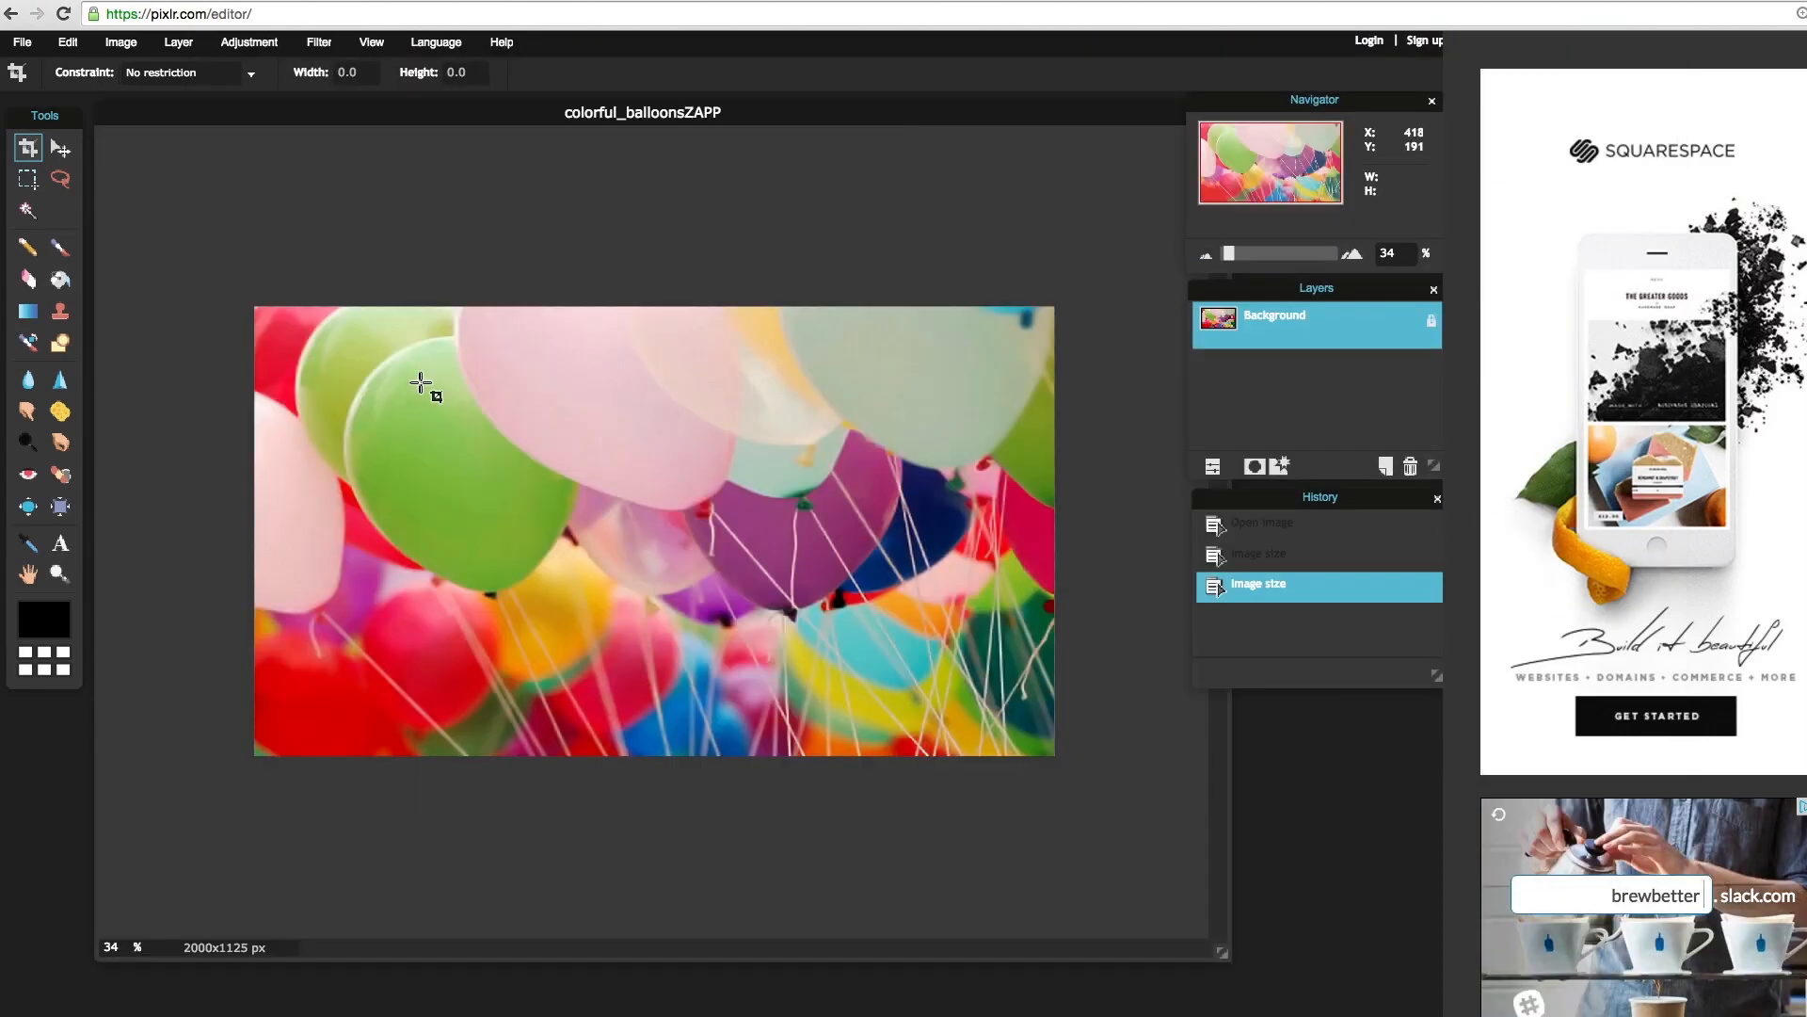
# Set the image width to 1920 with constrained proportions, giving a 1920 × 1080 photo
pyautogui.click(121, 43)
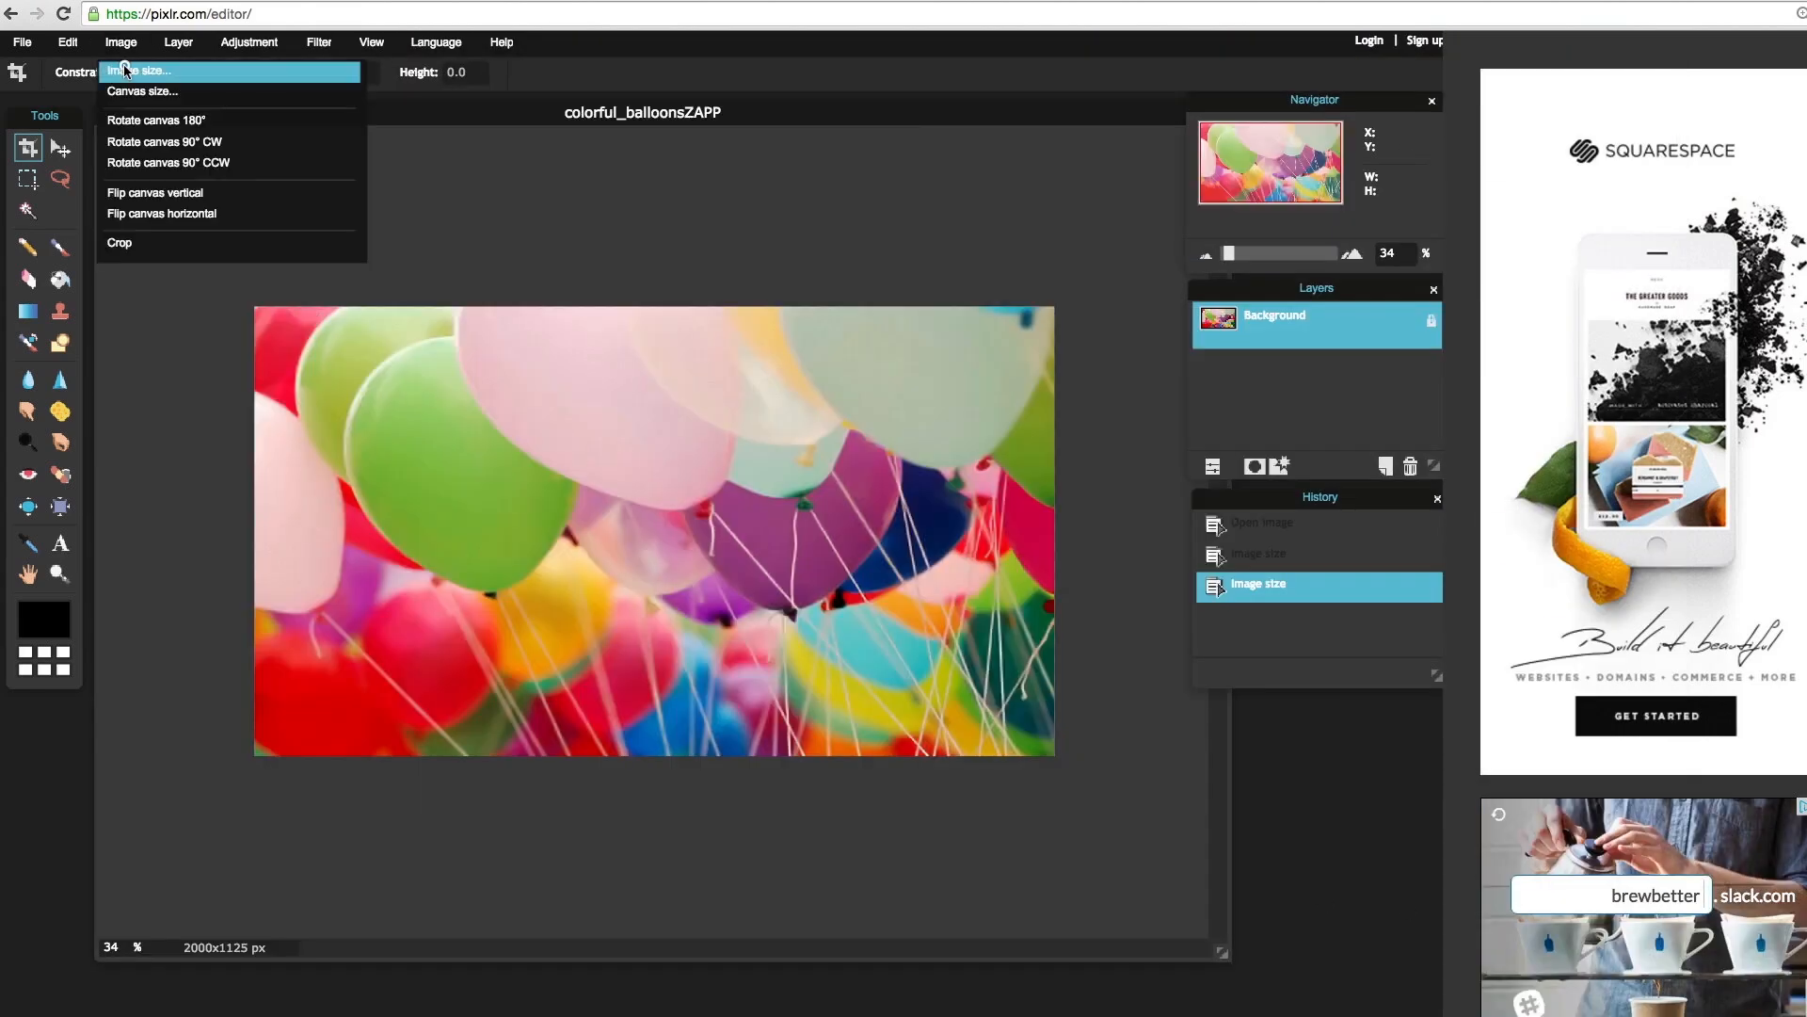
pyautogui.click(141, 69)
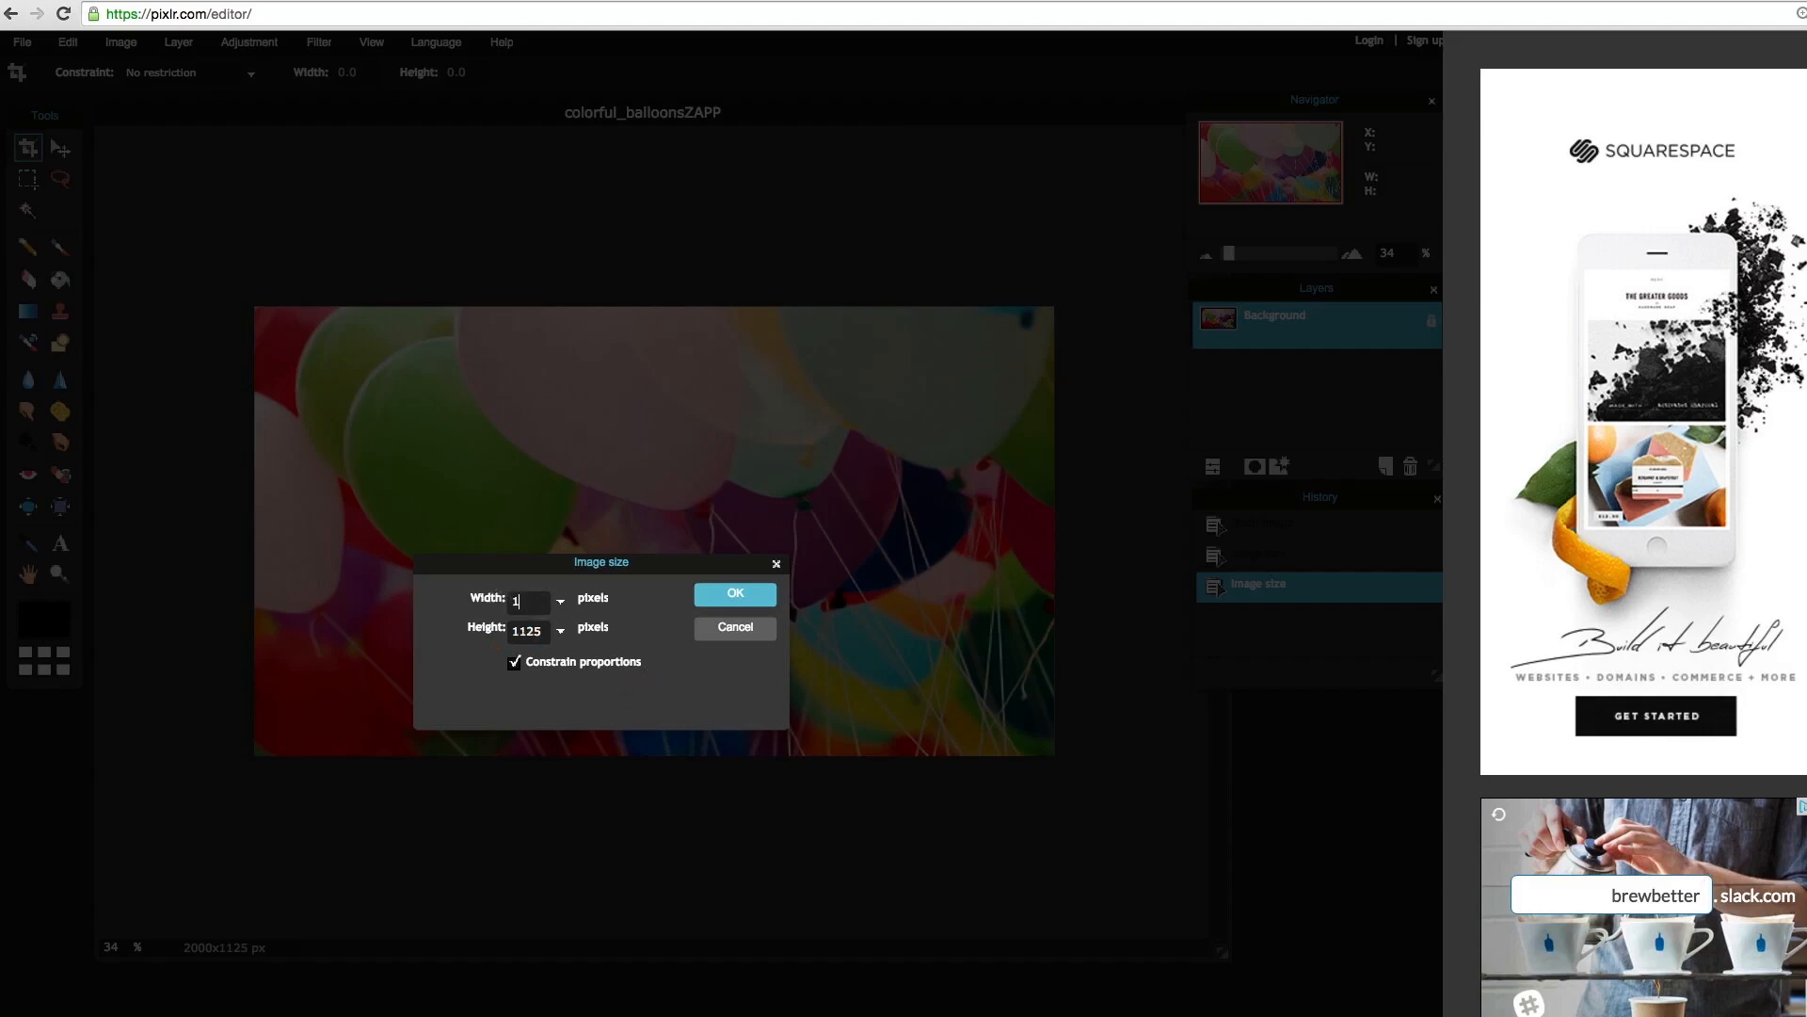
pyautogui.write('1920')
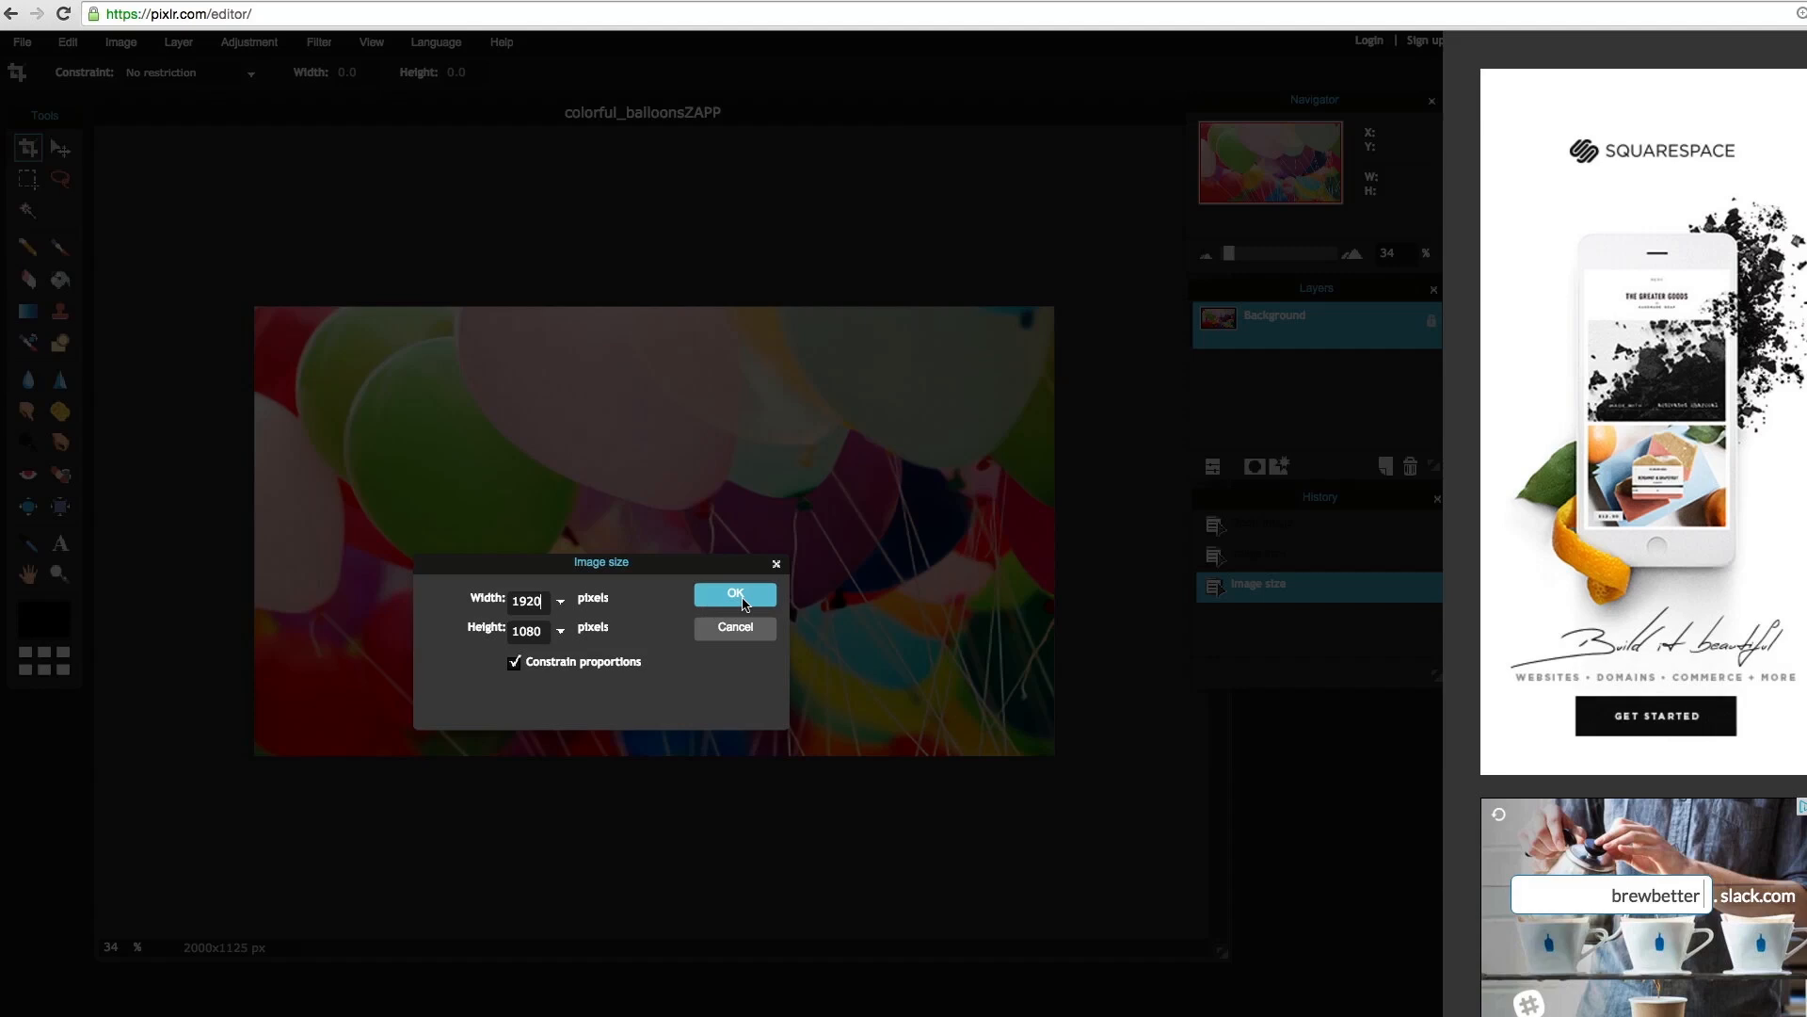
pyautogui.click(736, 595)
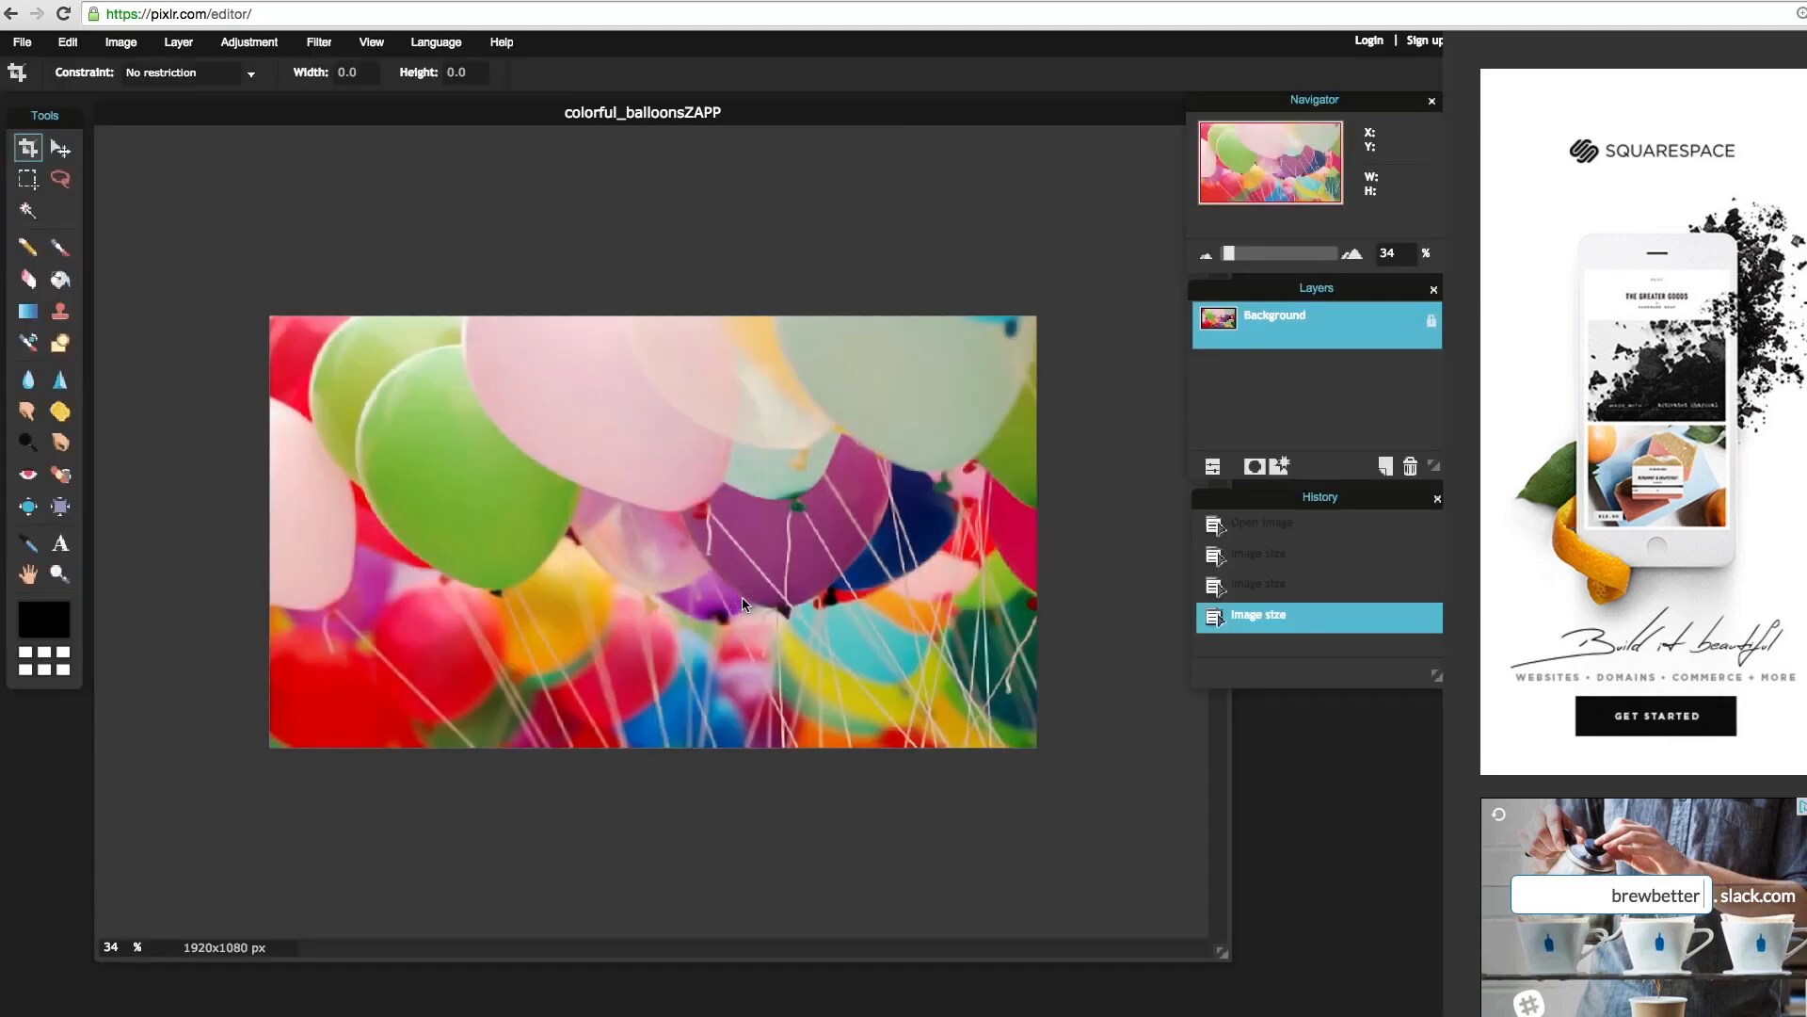
pyautogui.click(21, 41)
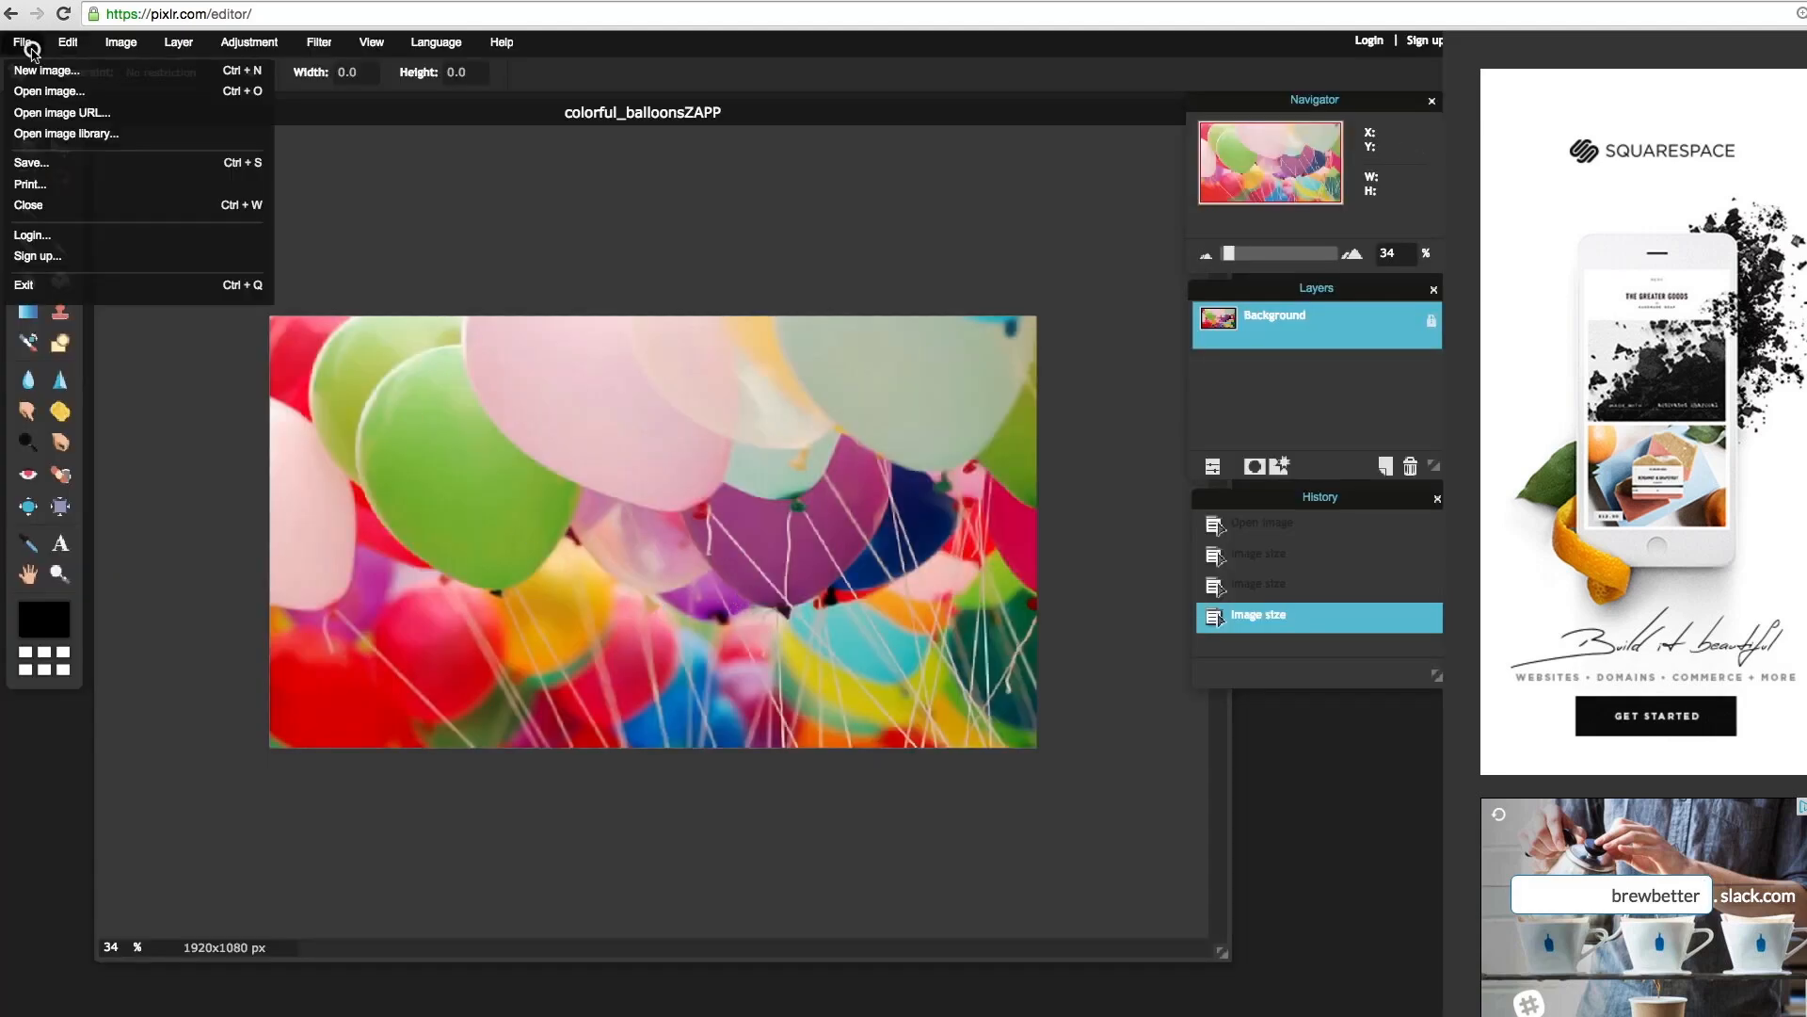
# Save the photo as JPEG named colorful_balloonsZAPPedit, reaching the computer's save window
pyautogui.click(32, 162)
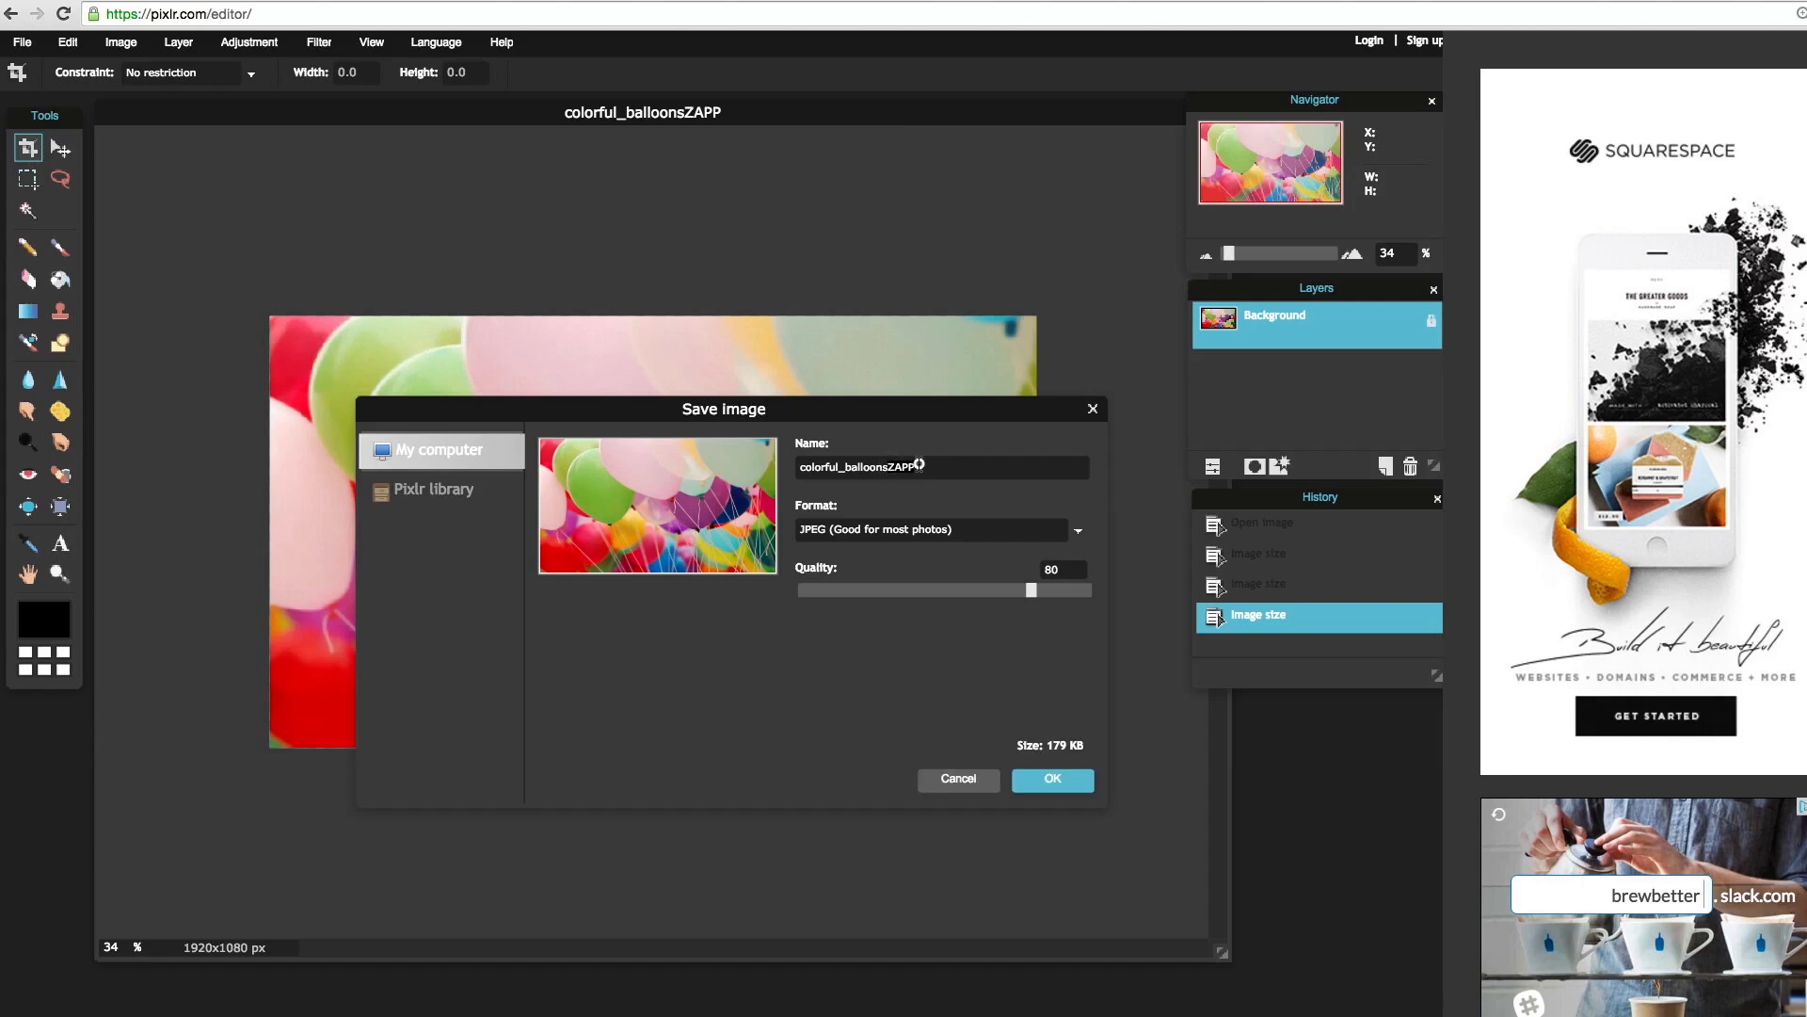
pyautogui.write('edit')
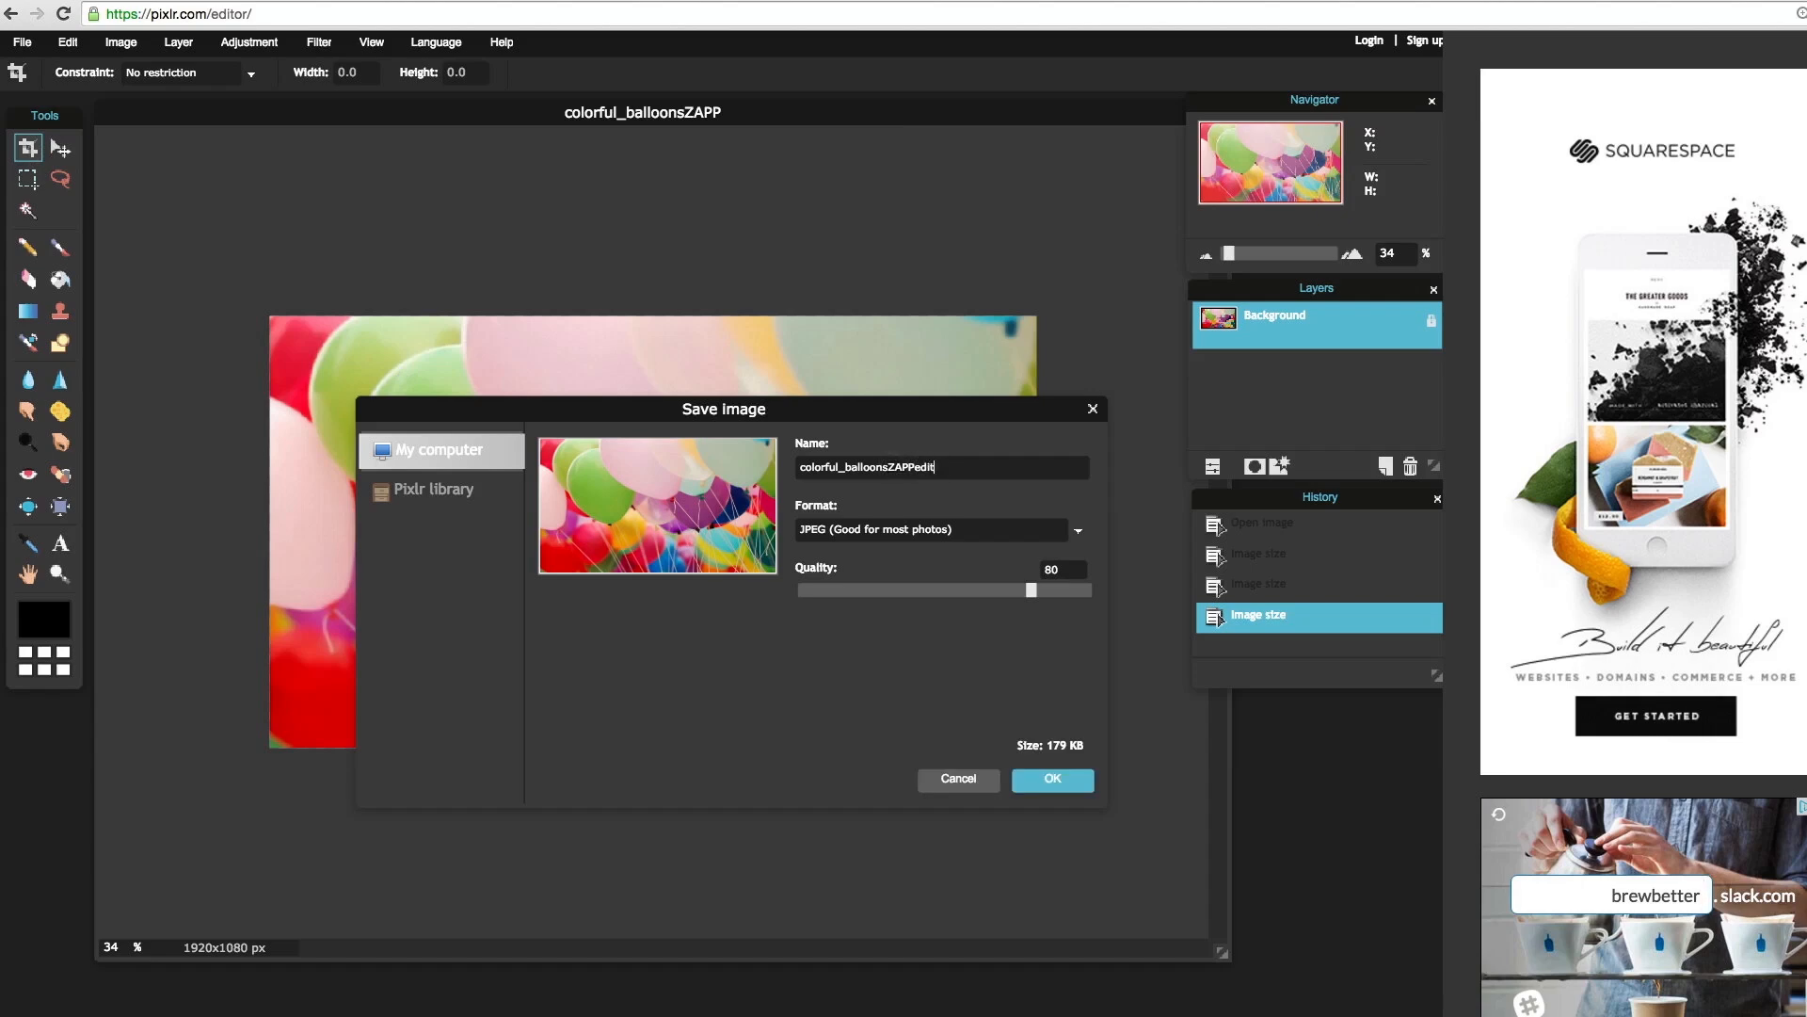
pyautogui.click(1051, 780)
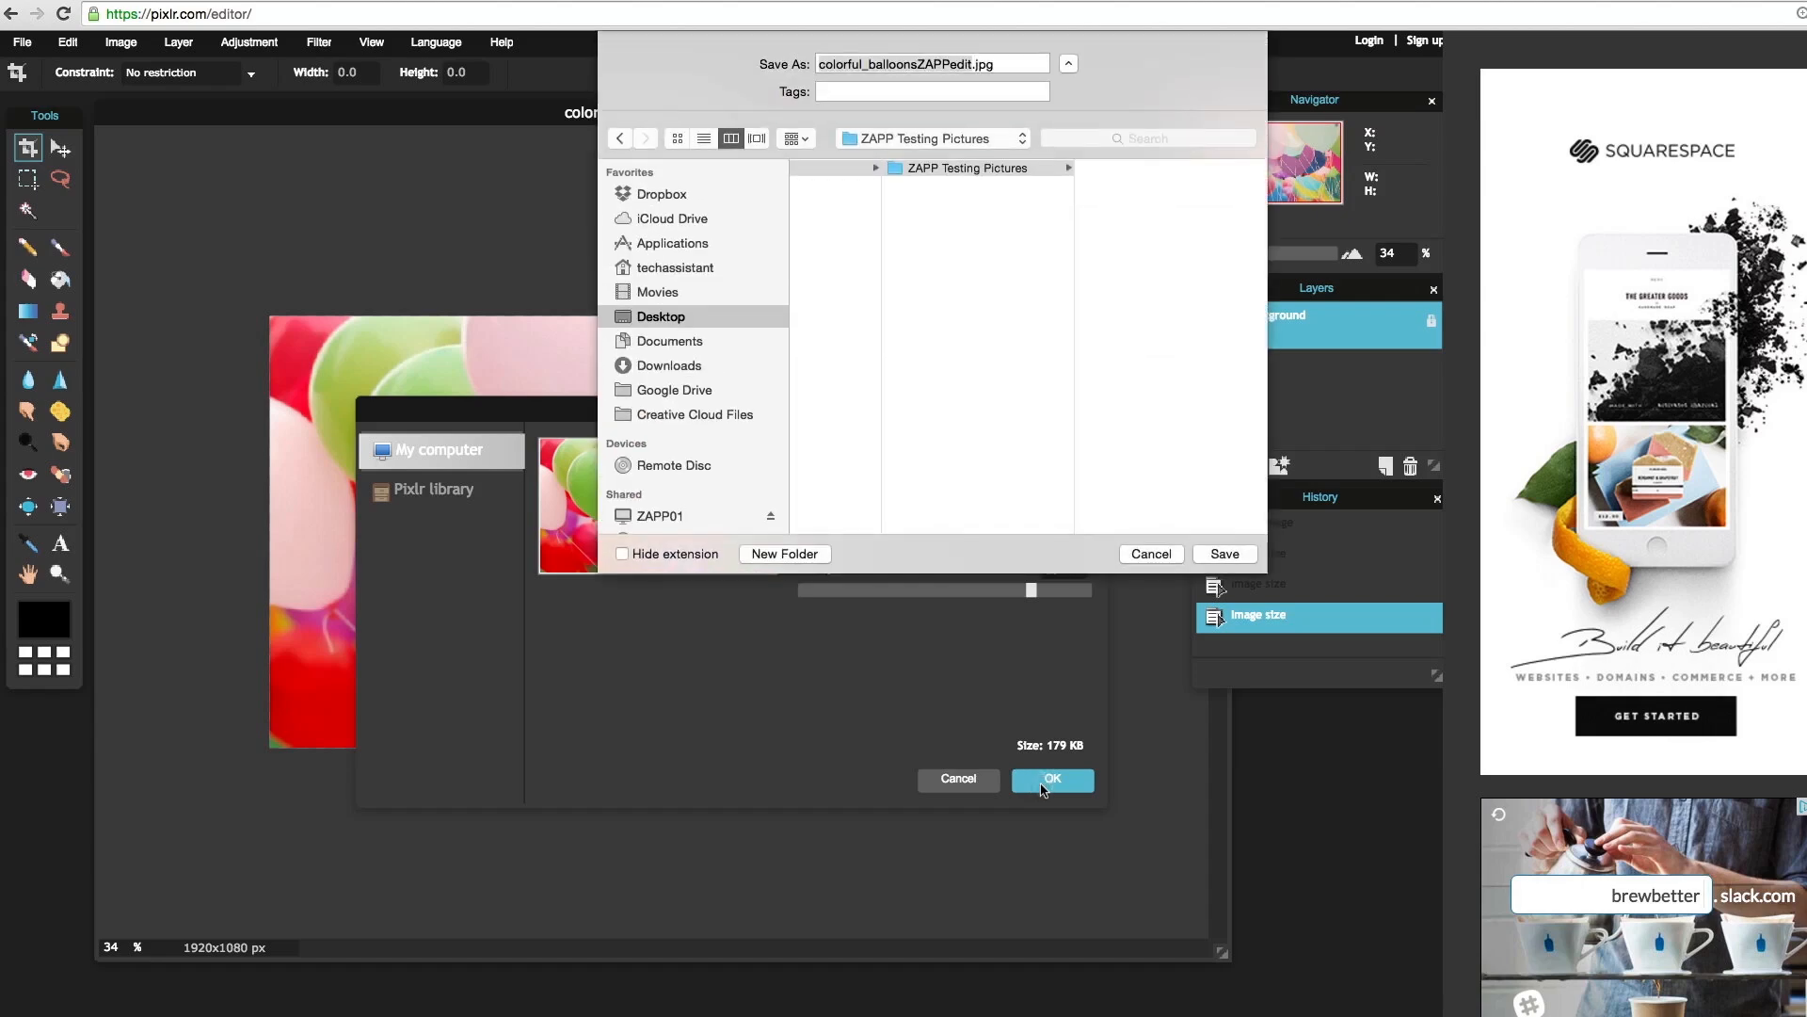